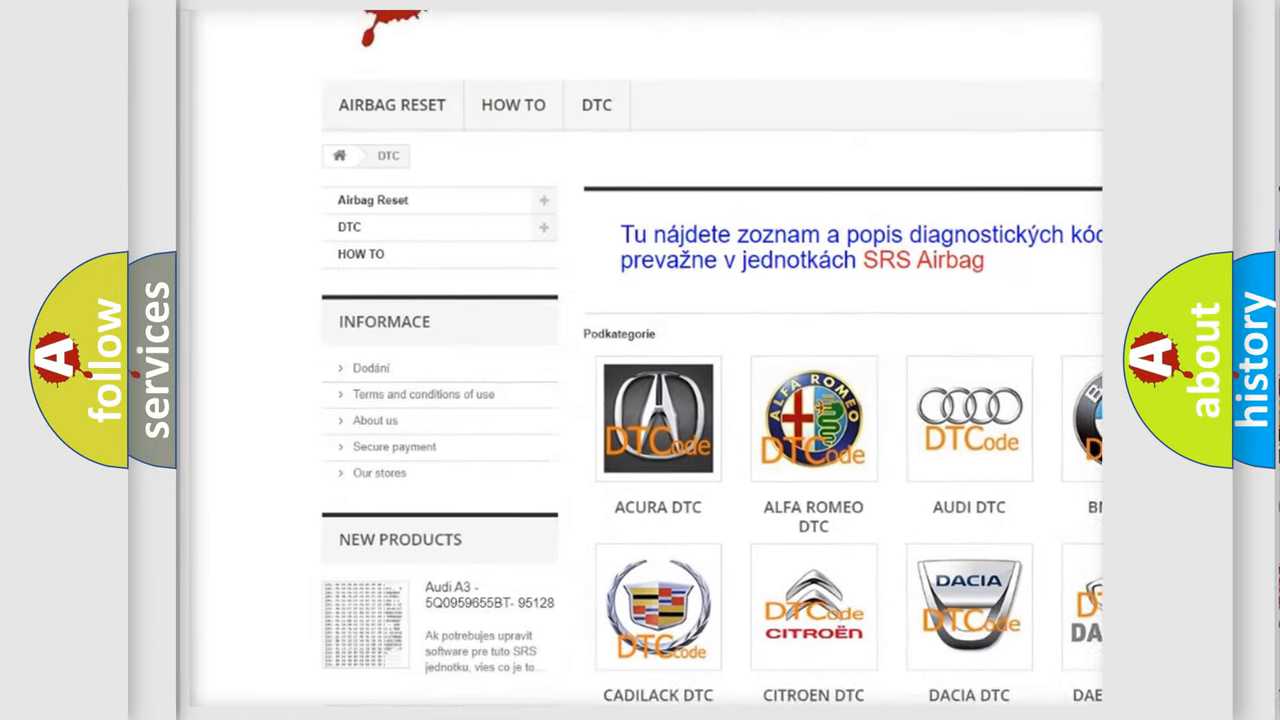
scroll("down", 3)
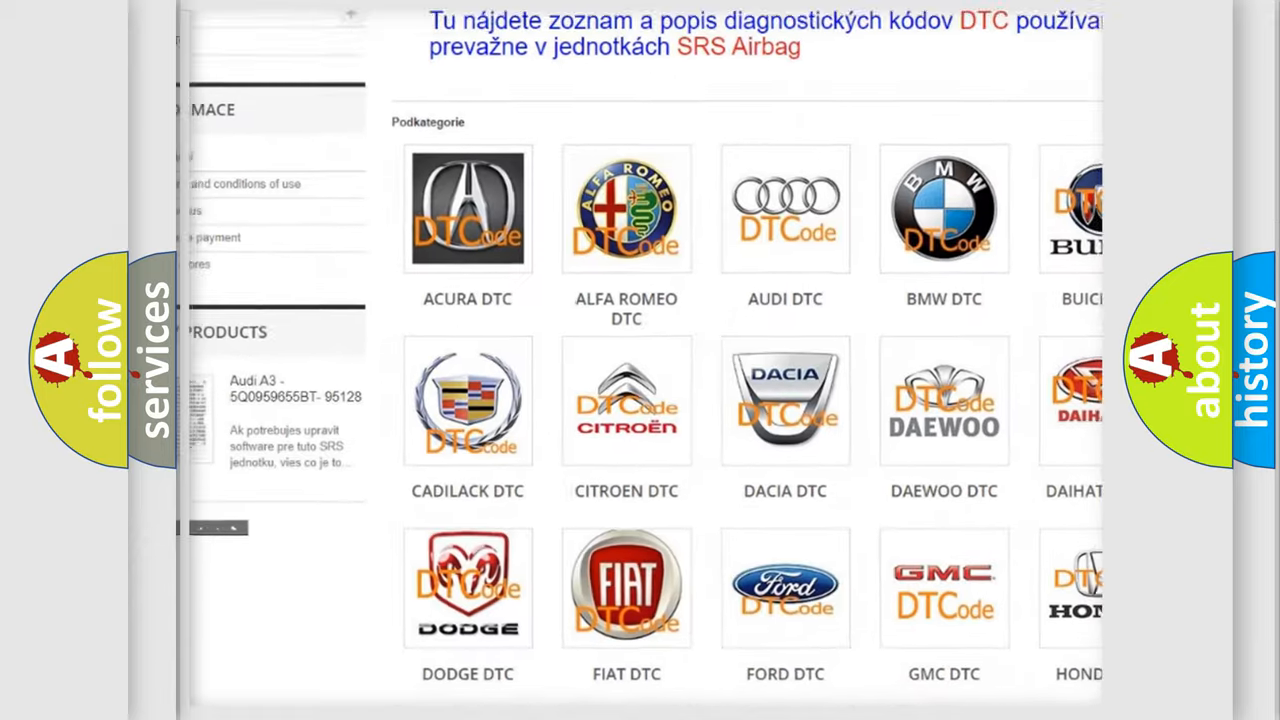